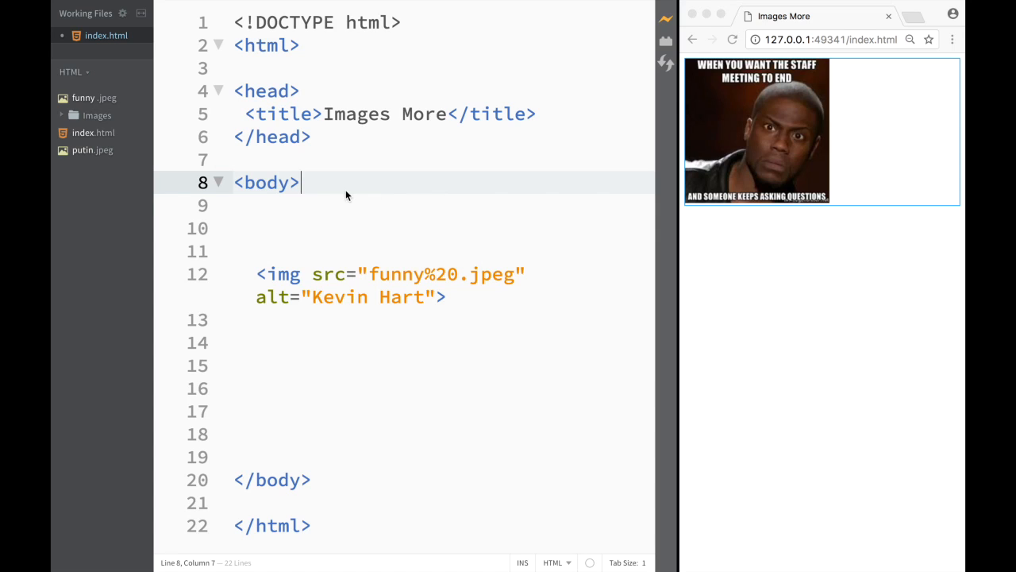
{"action": "mouse_move", "coordinate": [89, 169]}
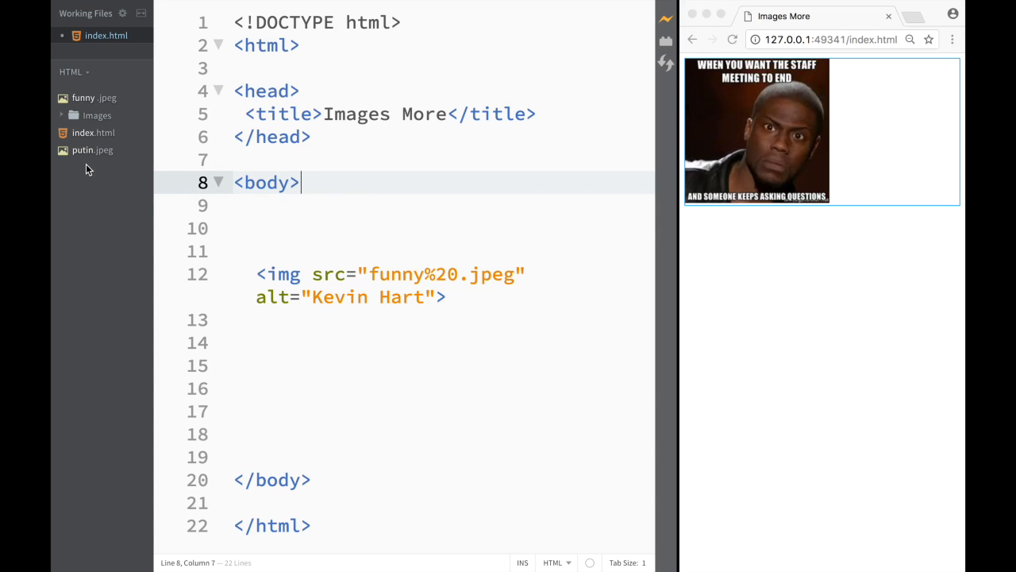
{"action": "mouse_move", "coordinate": [105, 115]}
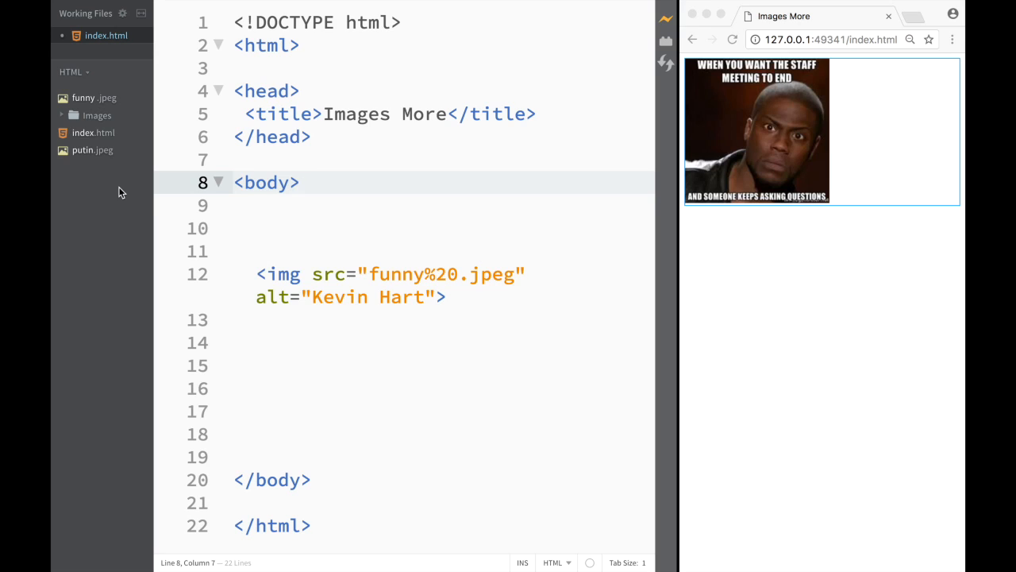
{"action": "mouse_move", "coordinate": [113, 186]}
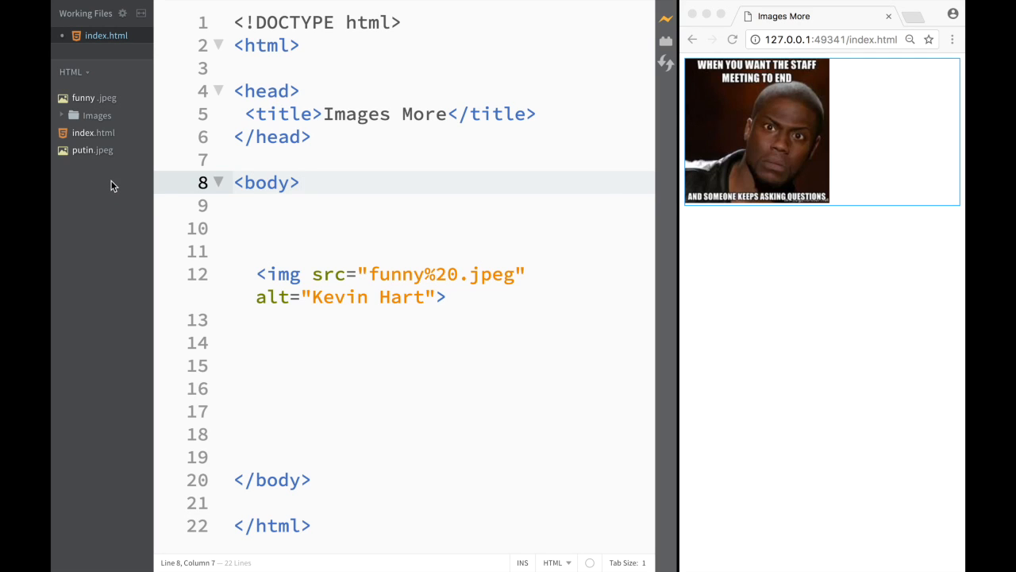
{"action": "mouse_move", "coordinate": [91, 107]}
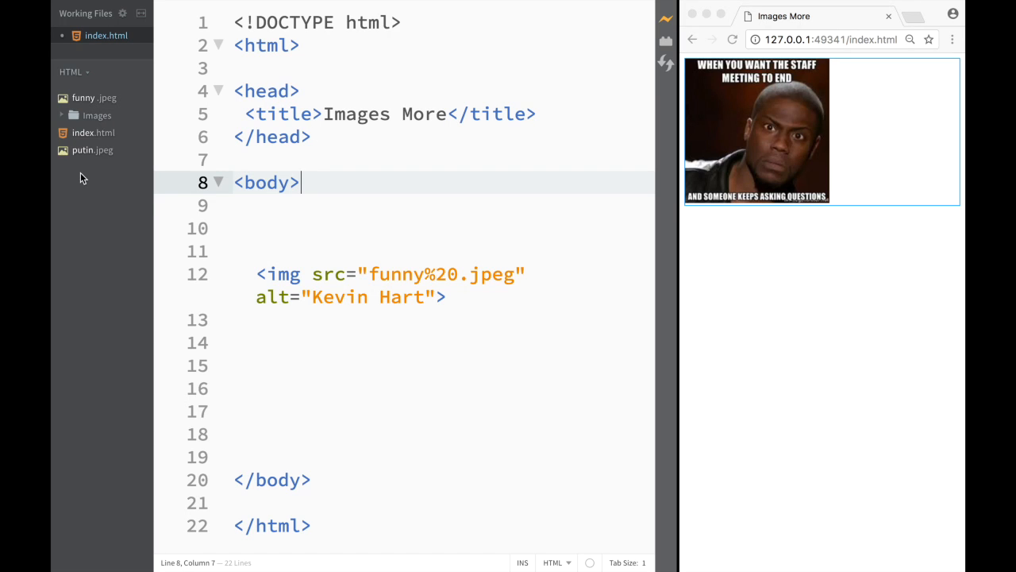
{"action": "mouse_move", "coordinate": [89, 126]}
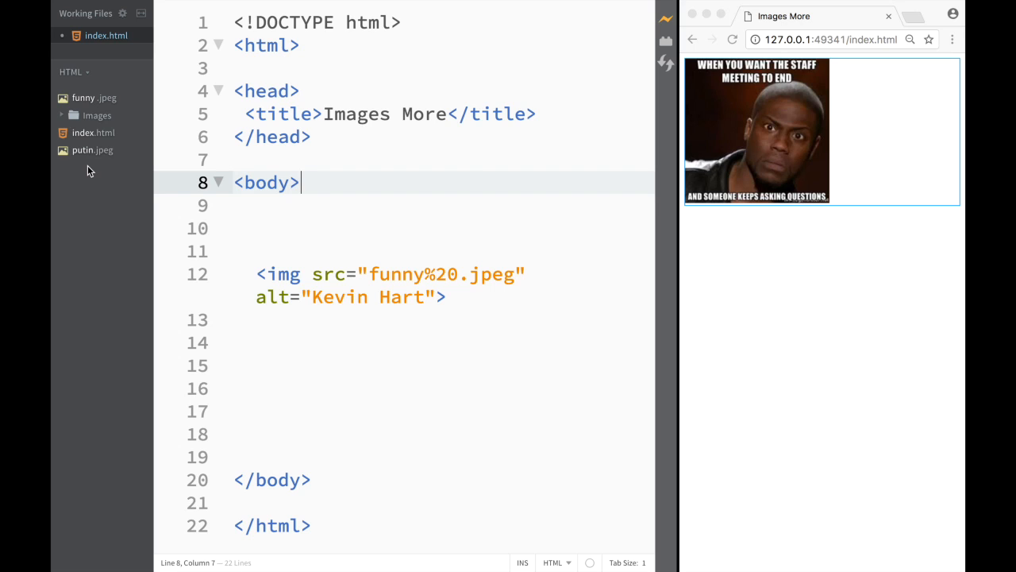
{"action": "mouse_move", "coordinate": [80, 123]}
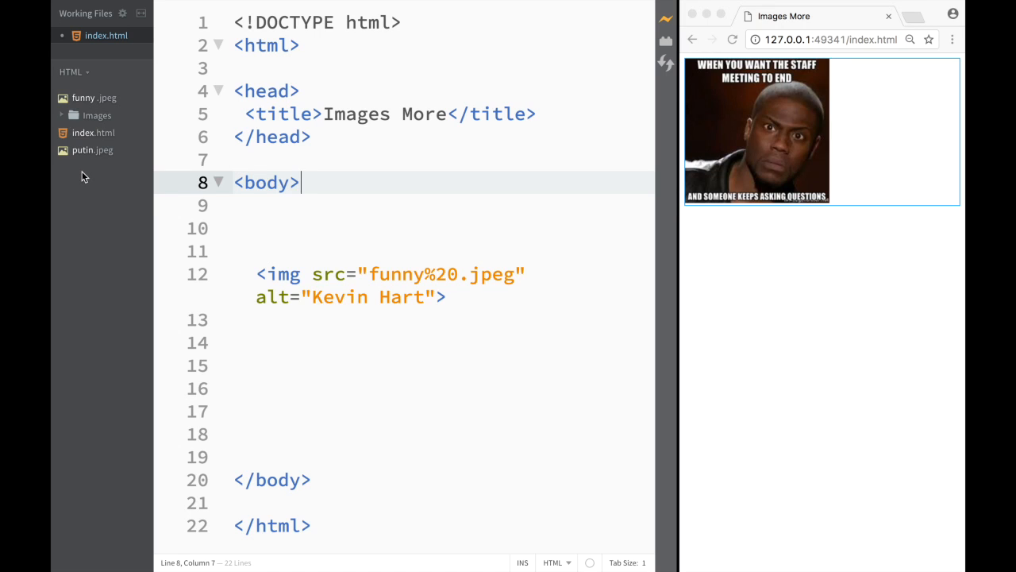
{"action": "mouse_move", "coordinate": [112, 177]}
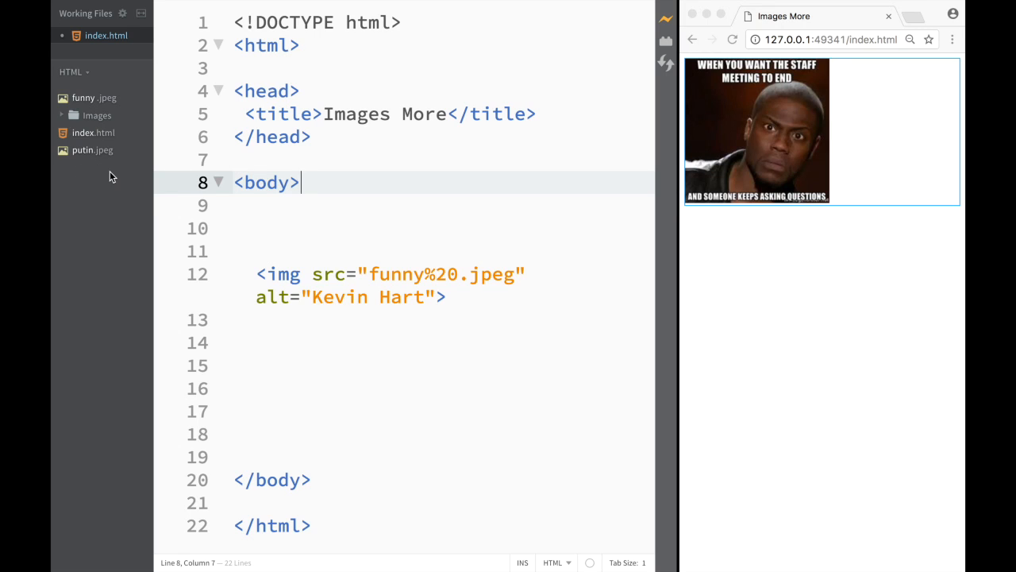
{"action": "mouse_move", "coordinate": [106, 179]}
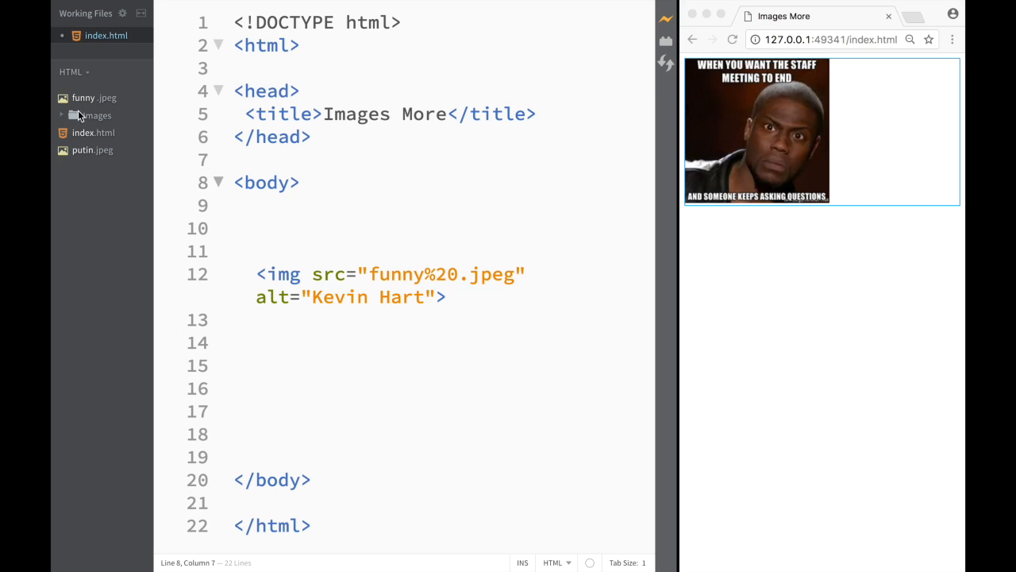
{"action": "mouse_move", "coordinate": [83, 107]}
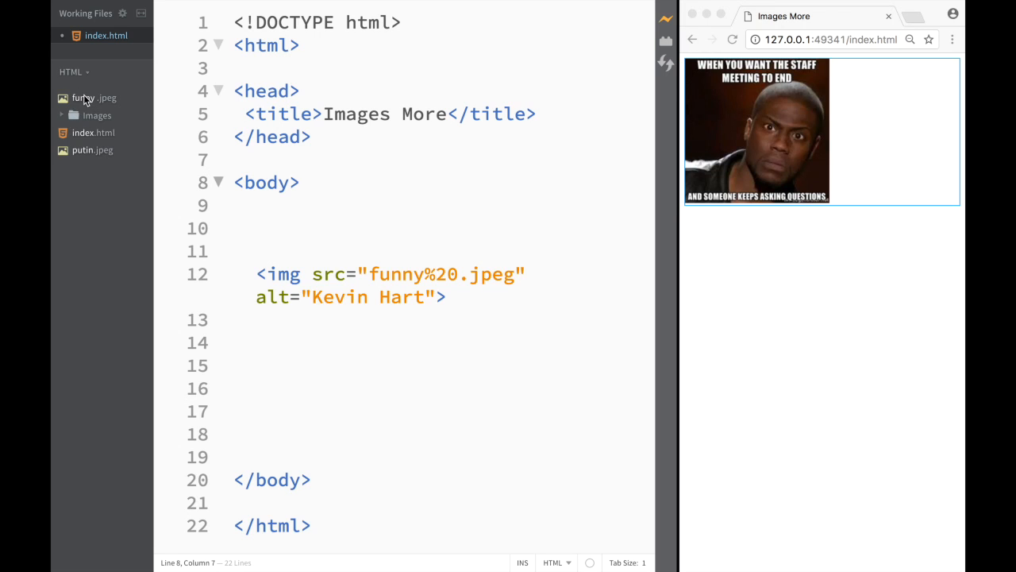
{"action": "mouse_move", "coordinate": [95, 115]}
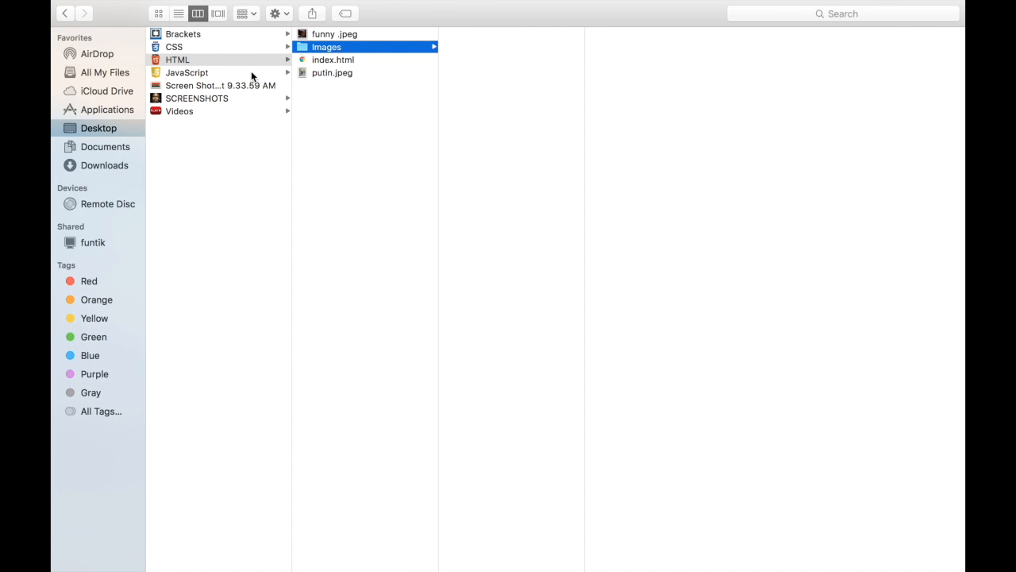
Move putin.jpeg and funny .jpeg from the HTML folder into the Images folder
{"action": "left_click", "coordinate": [332, 72]}
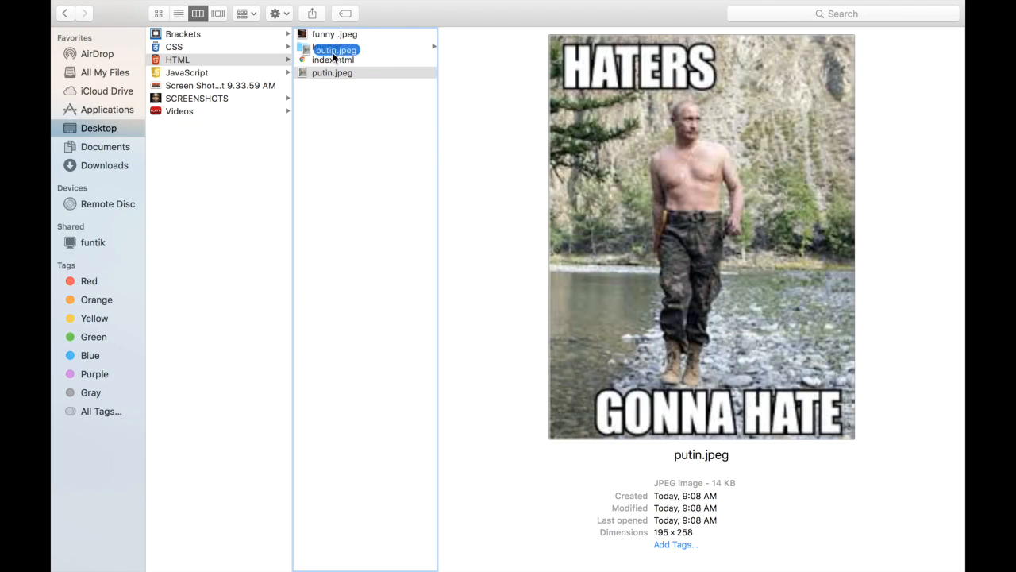
{"action": "left_click", "coordinate": [334, 34]}
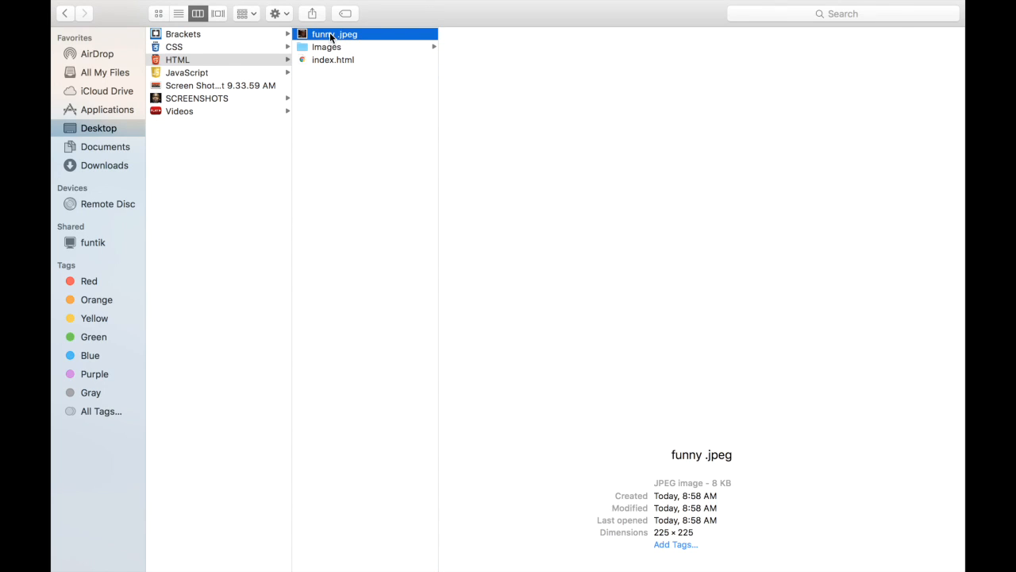
{"action": "left_click", "coordinate": [335, 47]}
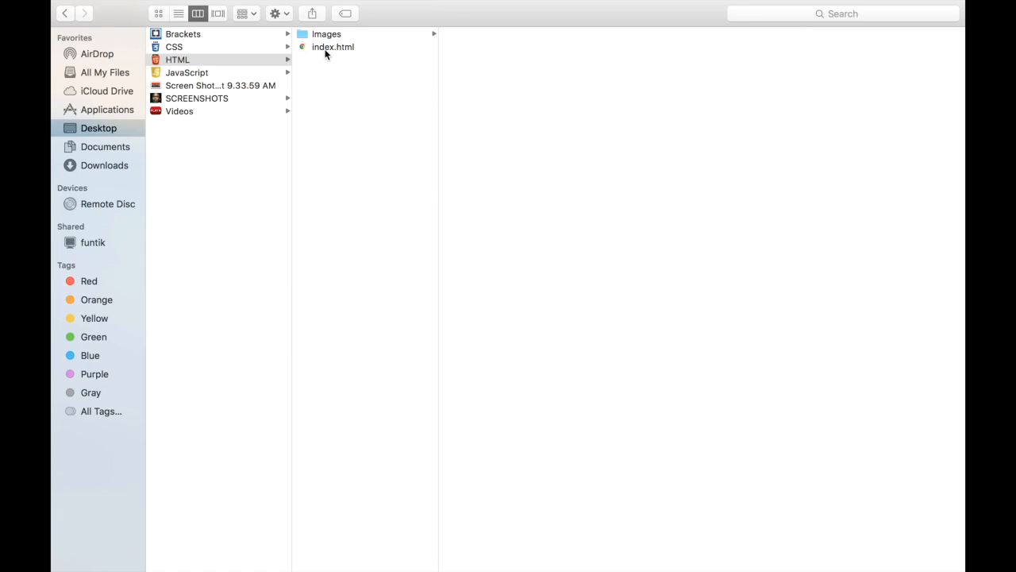
{"action": "left_click", "coordinate": [326, 34]}
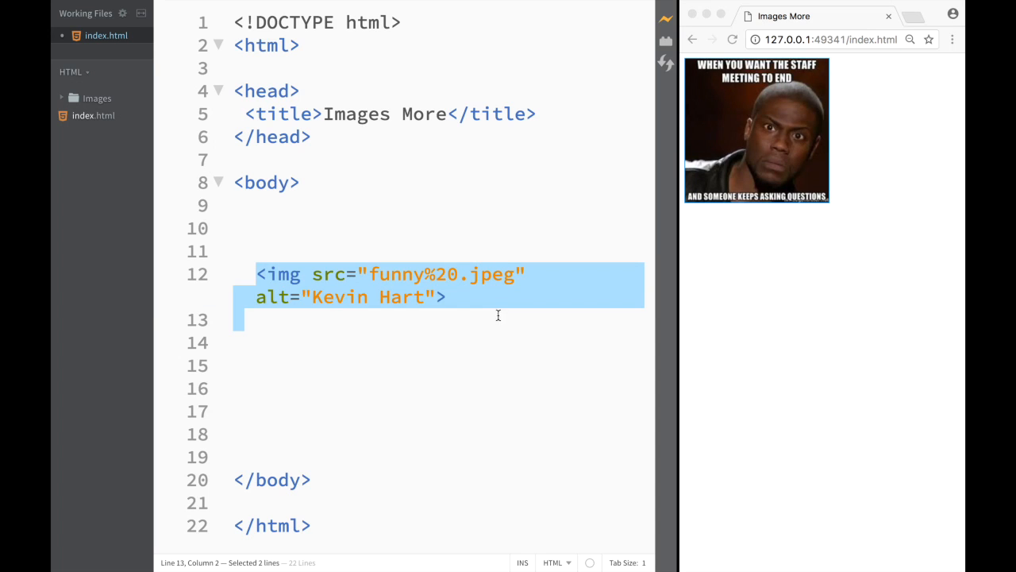
Add <img src="Images/putin.jpeg"> on line 12 using the path code hint
{"action": "type", "text": "<"}
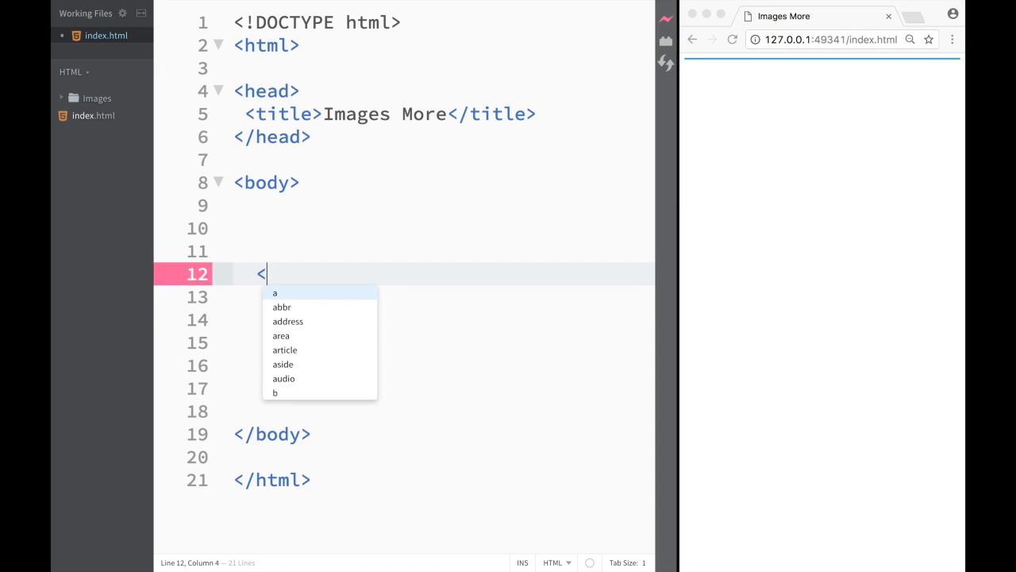
{"action": "type", "text": "img"}
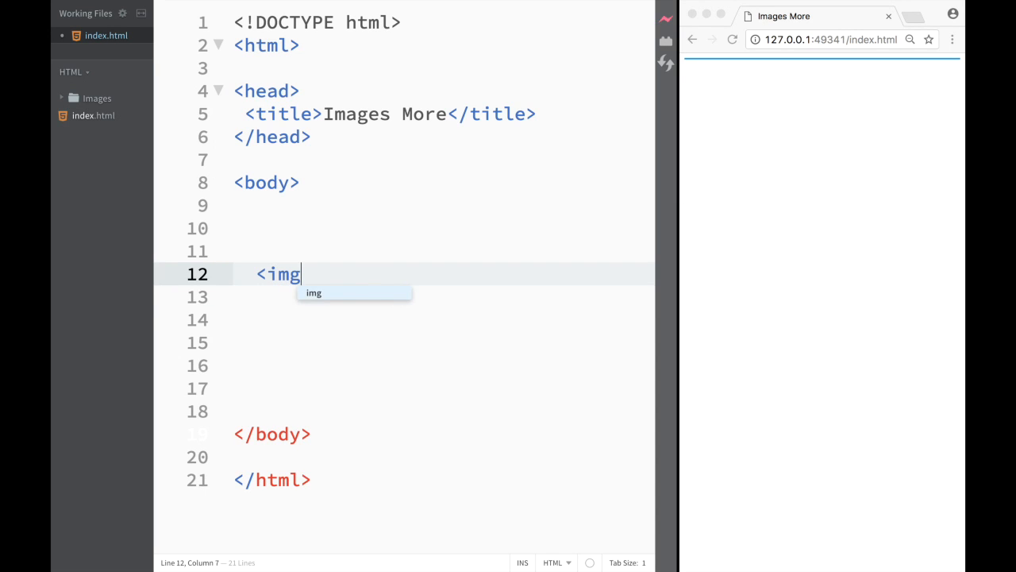
{"action": "type", "text": "src"}
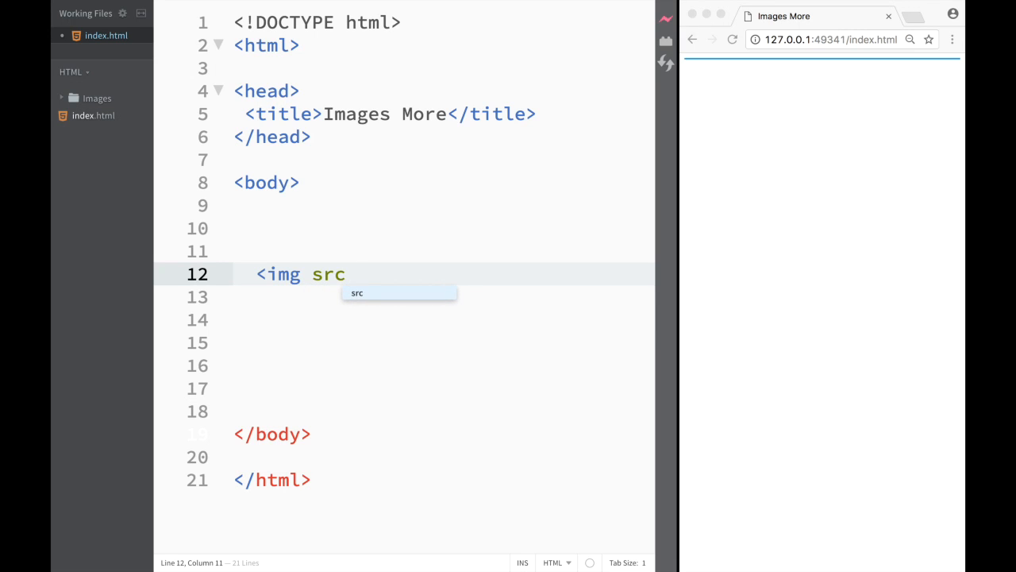
{"action": "type", "text": "="}
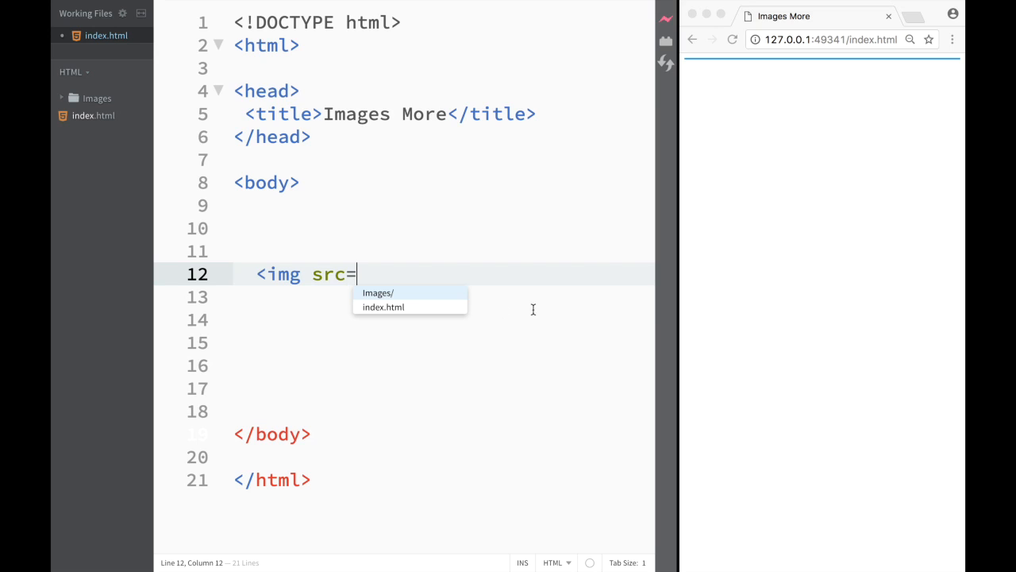
{"action": "mouse_move", "coordinate": [78, 184]}
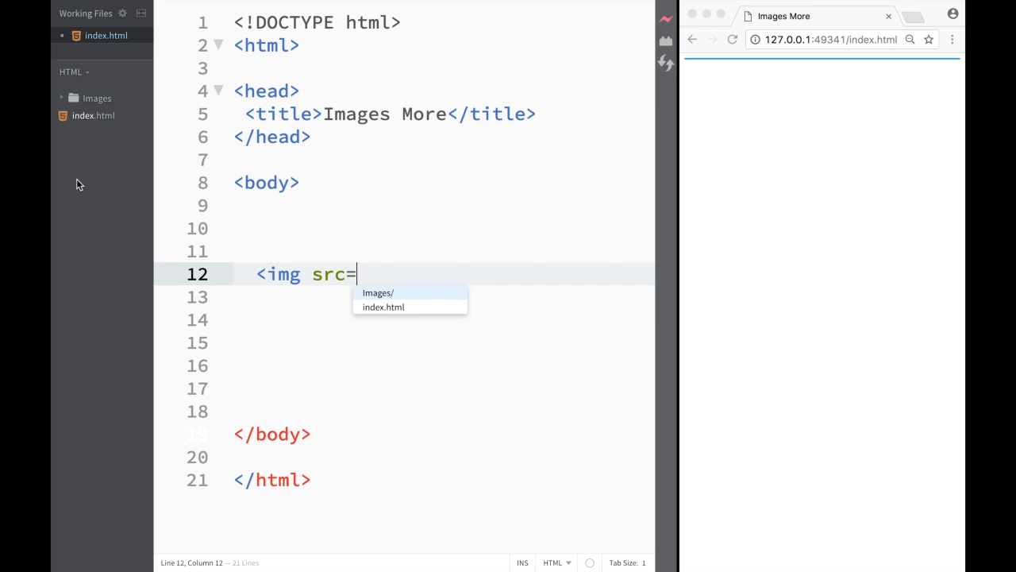
{"action": "mouse_move", "coordinate": [376, 310]}
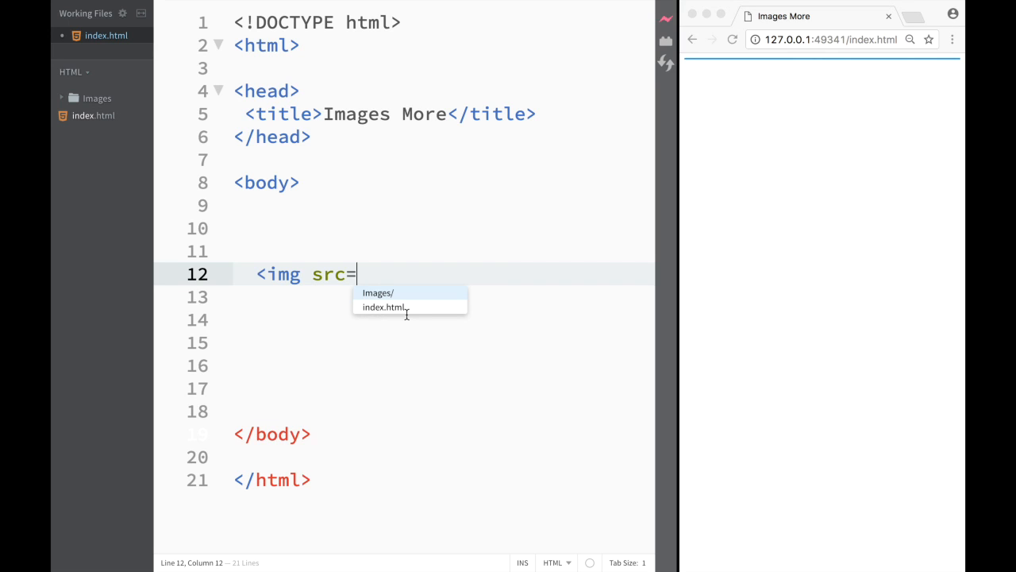
{"action": "mouse_move", "coordinate": [408, 310]}
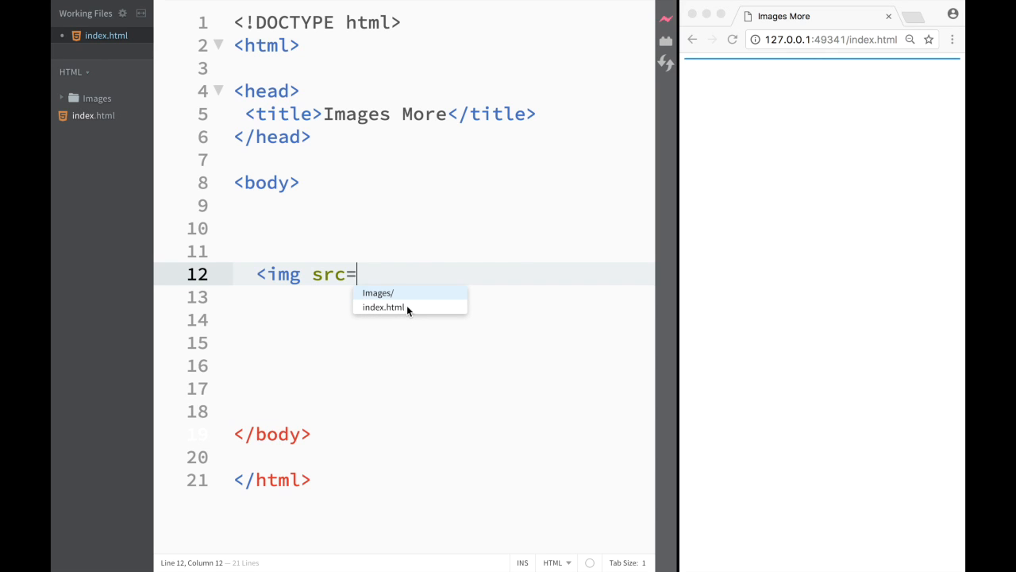
{"action": "mouse_move", "coordinate": [379, 315]}
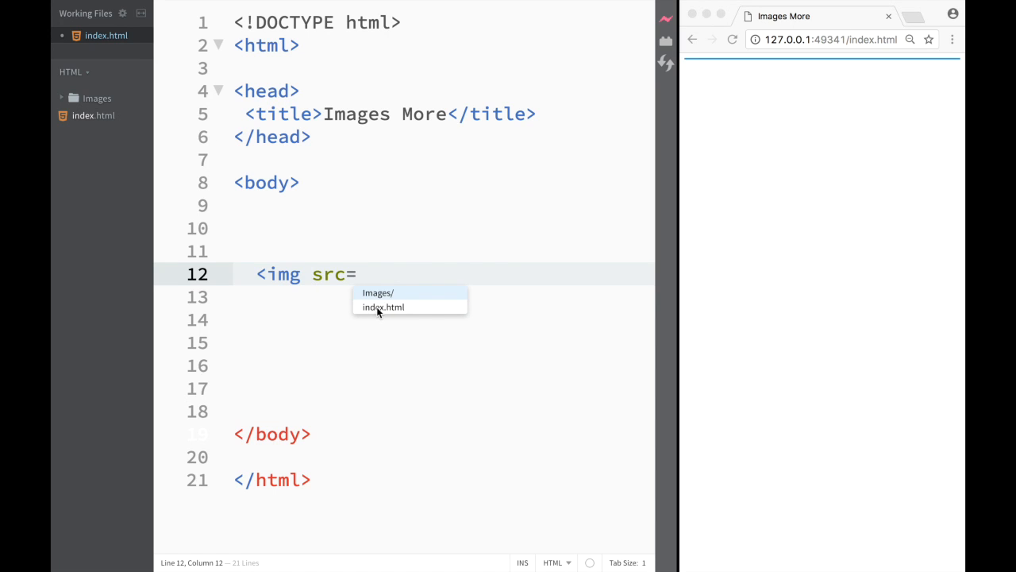
{"action": "mouse_move", "coordinate": [385, 302]}
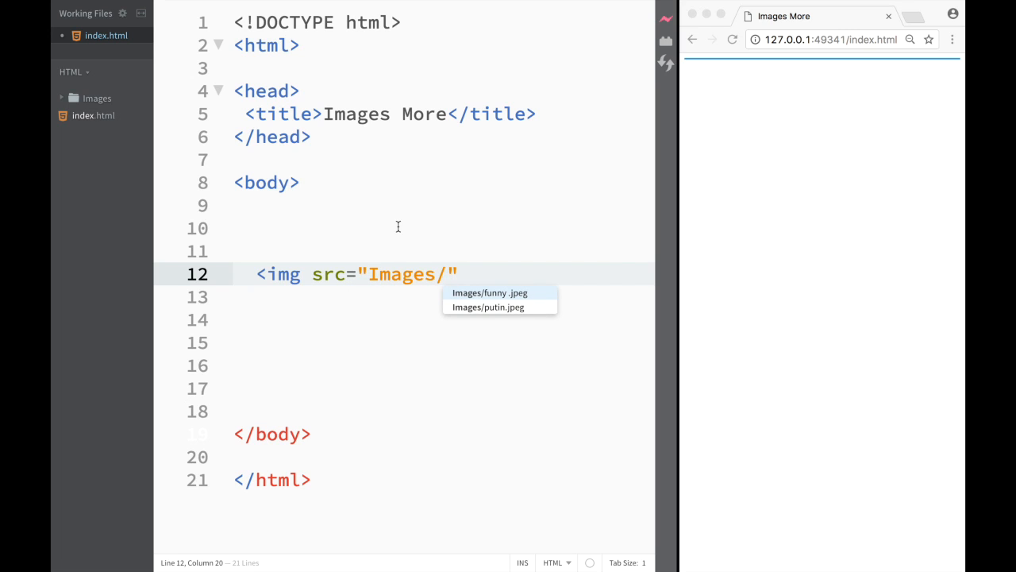
{"action": "mouse_move", "coordinate": [508, 292]}
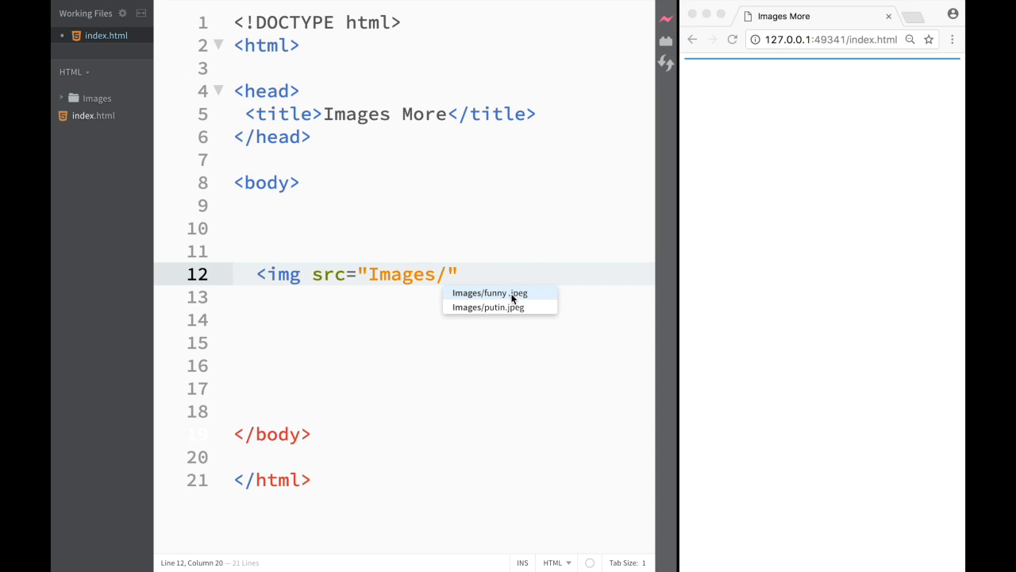
{"action": "left_click", "coordinate": [487, 307]}
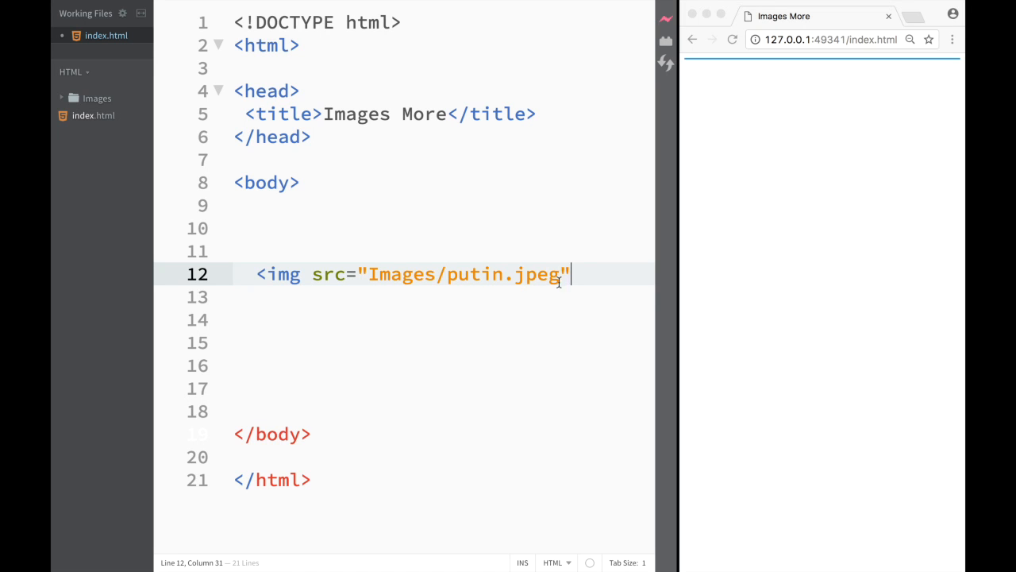
{"action": "type", "text": ">"}
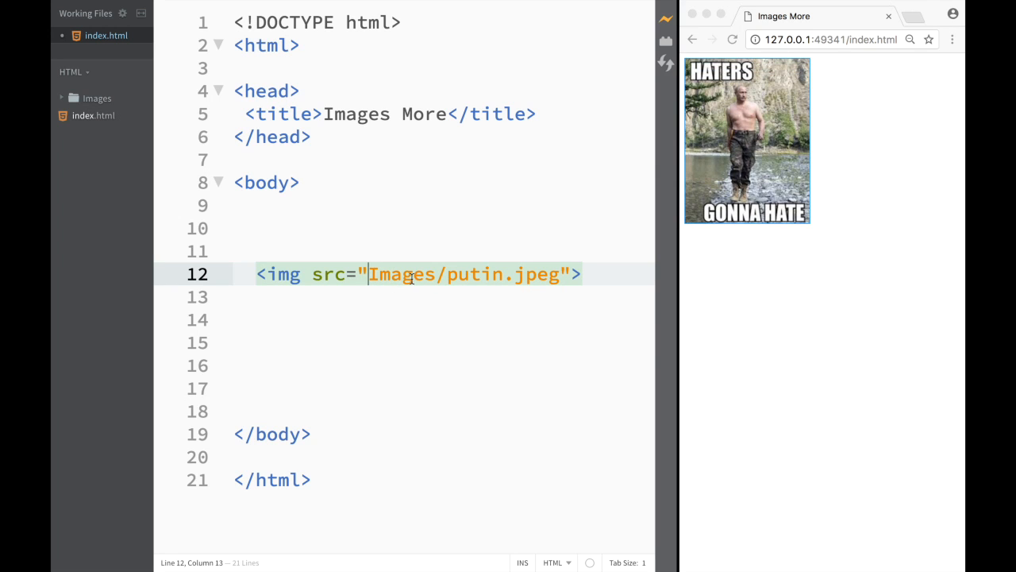
{"action": "mouse_move", "coordinate": [401, 274]}
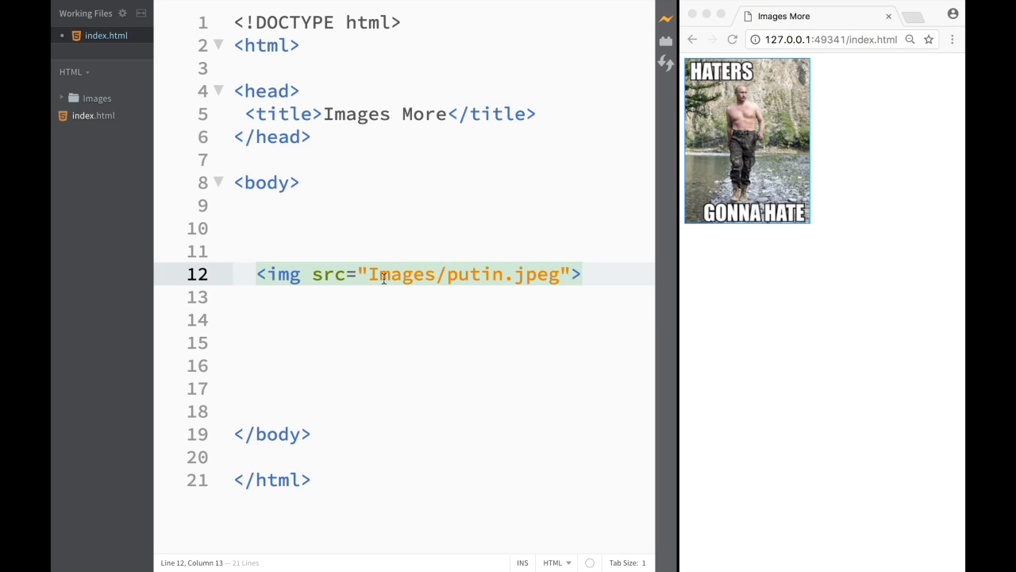
Edit the page near the title, typing 'More</title>', and check the live preview image
{"action": "left_click", "coordinate": [365, 274]}
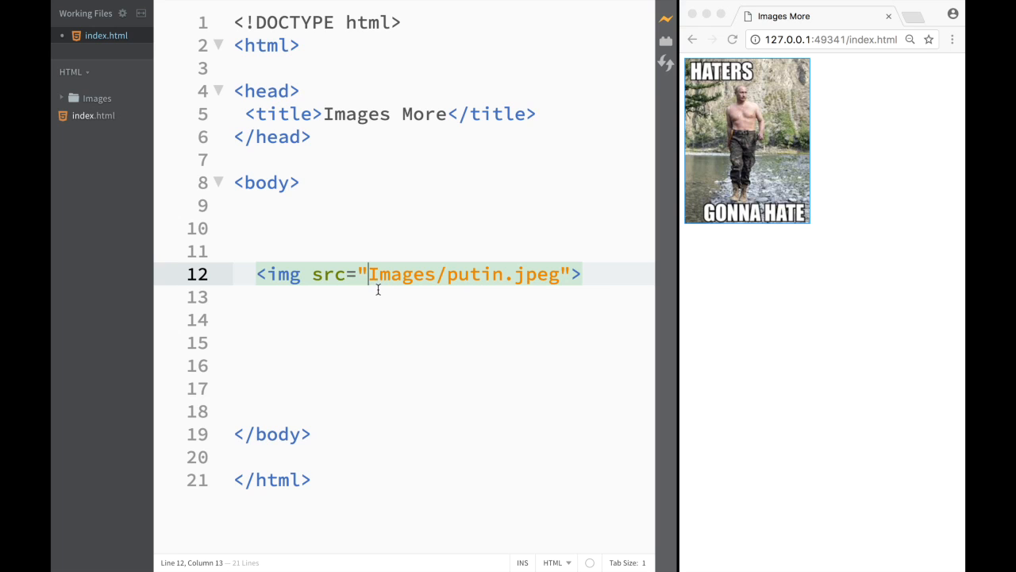
{"action": "mouse_move", "coordinate": [464, 274]}
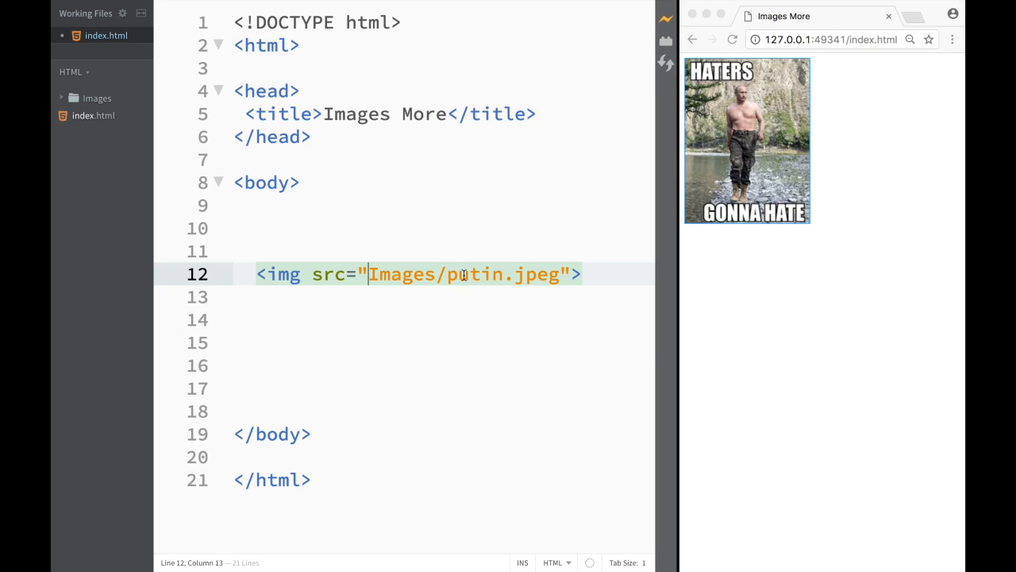
{"action": "mouse_move", "coordinate": [475, 292]}
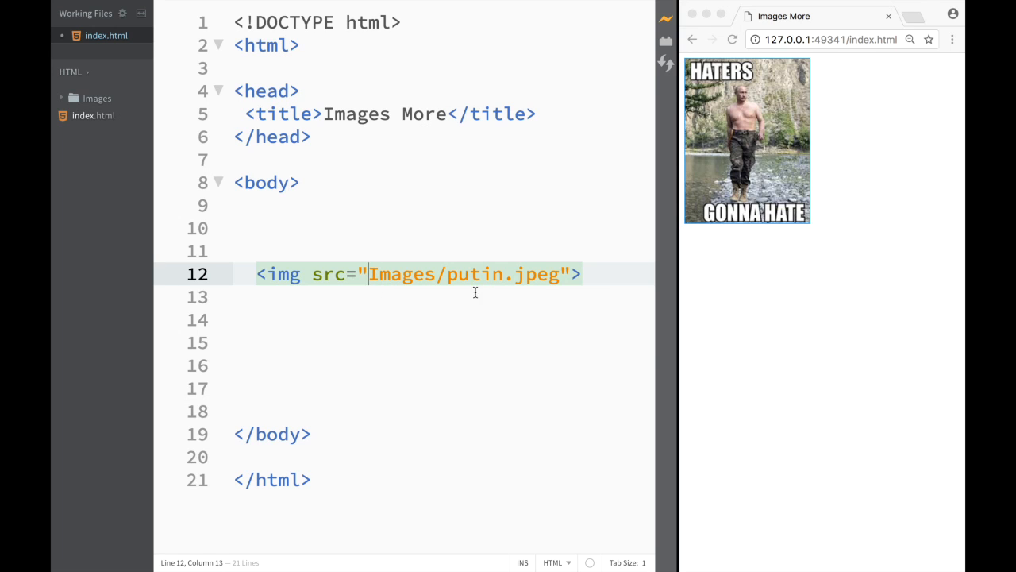
{"action": "mouse_move", "coordinate": [435, 281]}
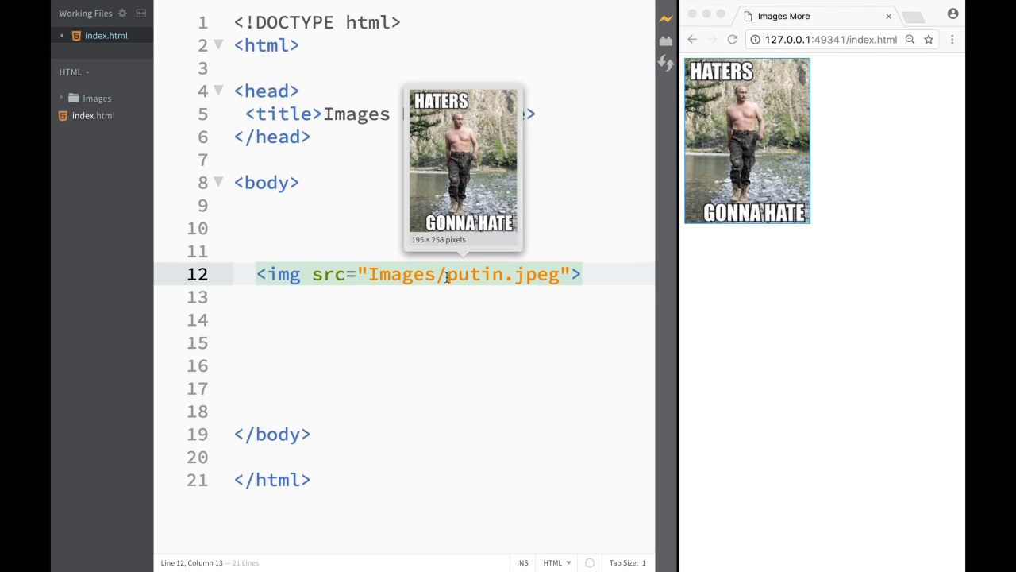
{"action": "type", "text": "More</title>"}
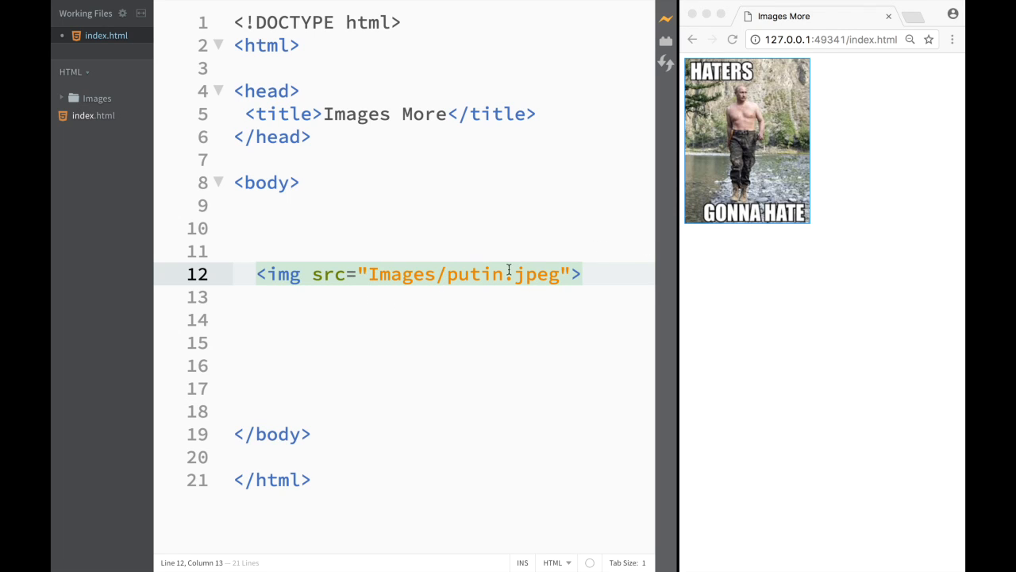
{"action": "mouse_move", "coordinate": [480, 307]}
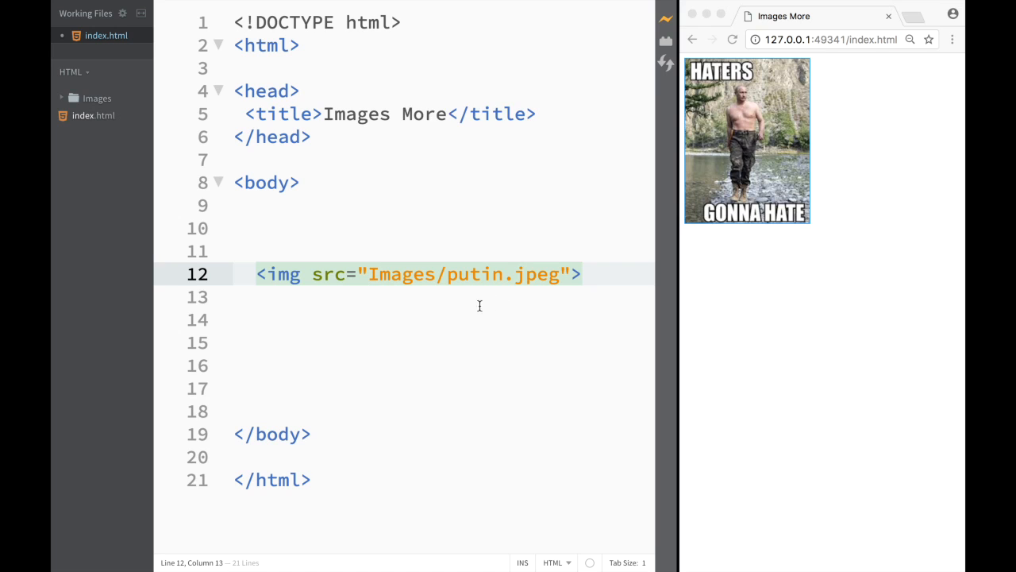
{"action": "left_click", "coordinate": [367, 273]}
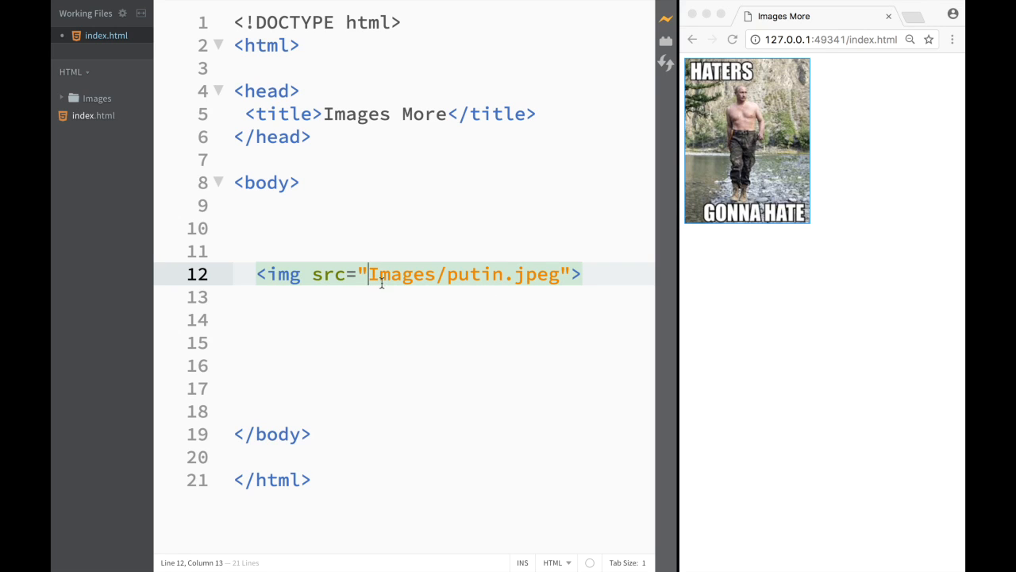